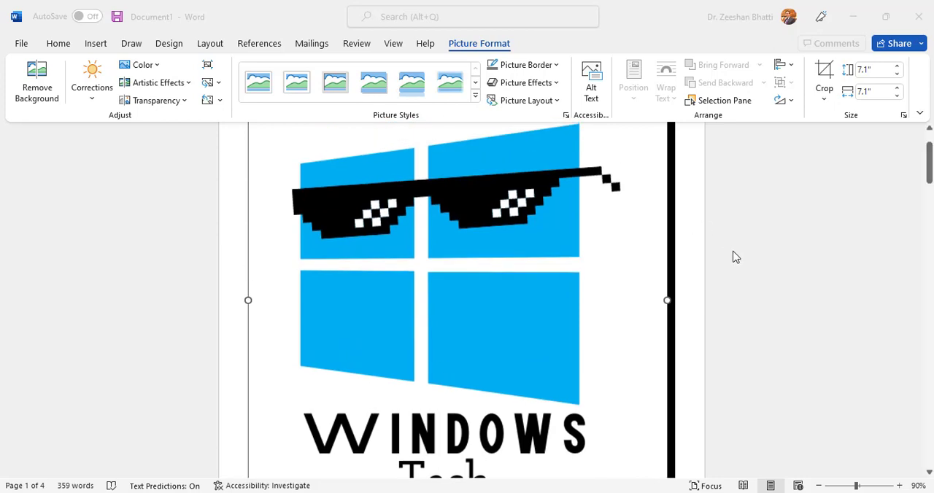
{"action": "mouse_move", "coordinate": [711, 241]}
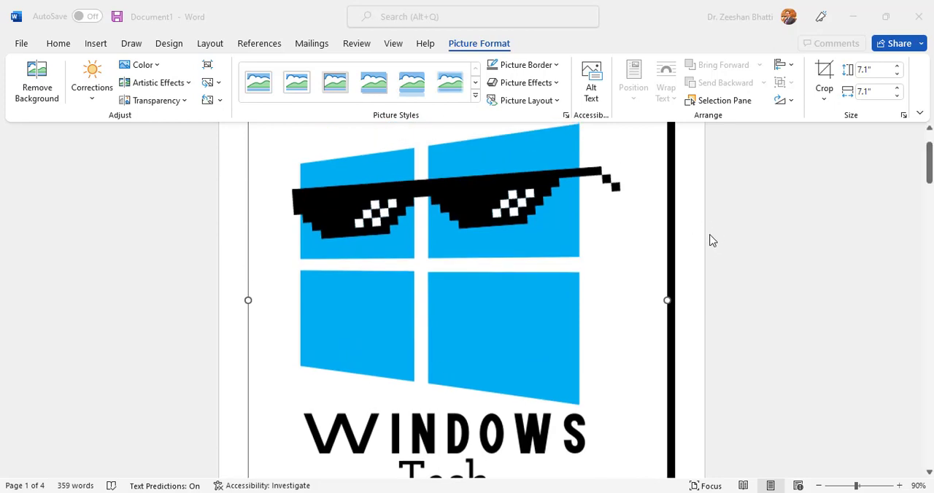
{"action": "mouse_move", "coordinate": [712, 236]}
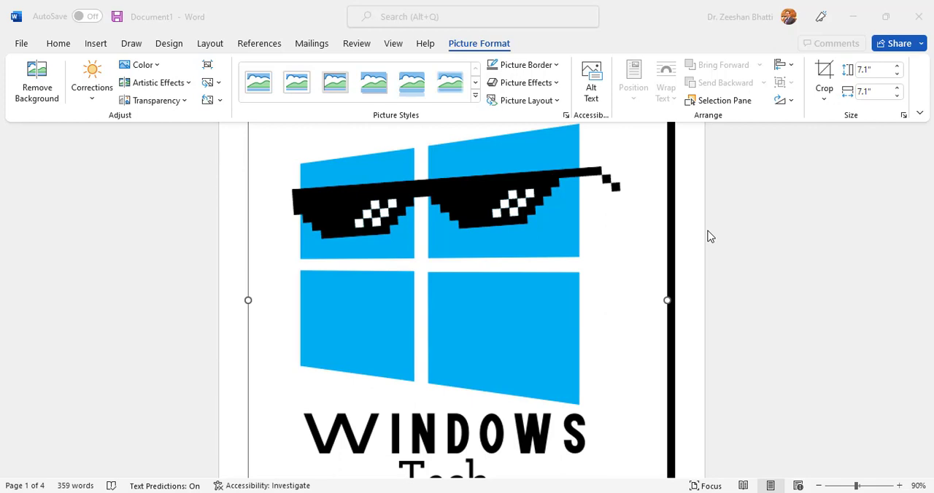
{"action": "mouse_move", "coordinate": [591, 236]}
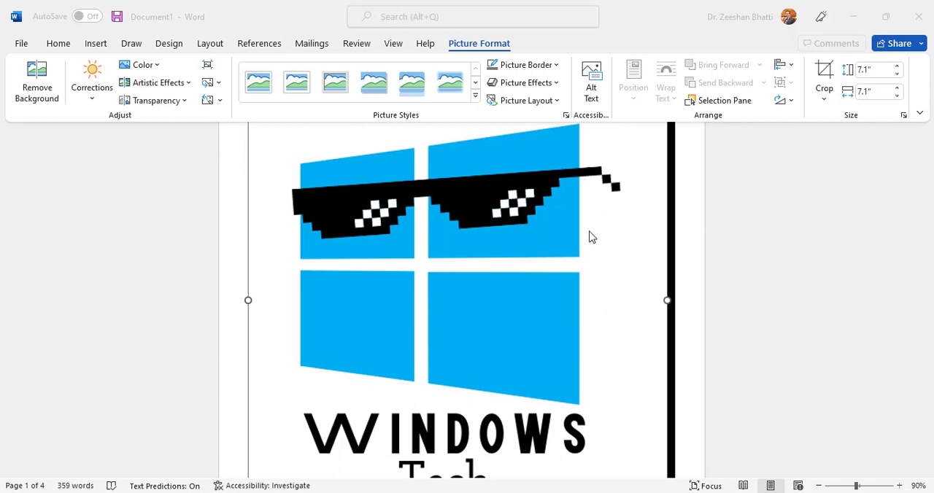
{"action": "mouse_move", "coordinate": [573, 254]}
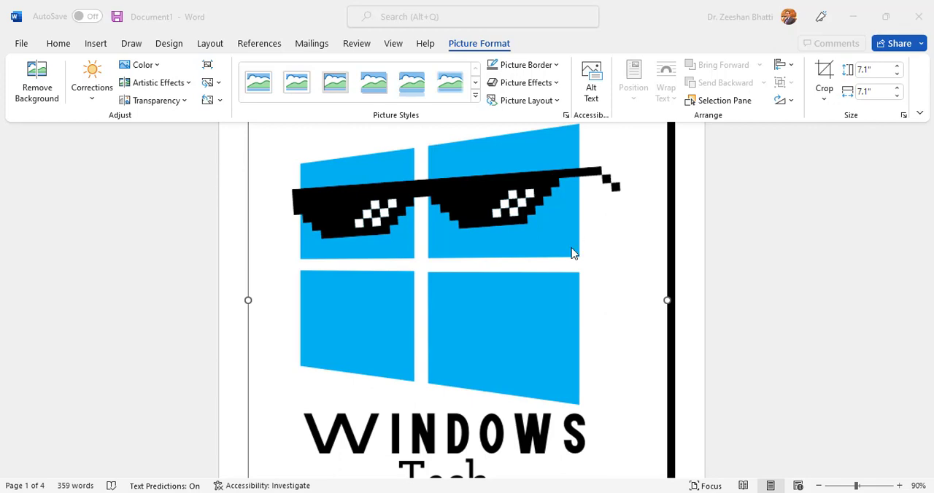
{"action": "mouse_move", "coordinate": [280, 279]}
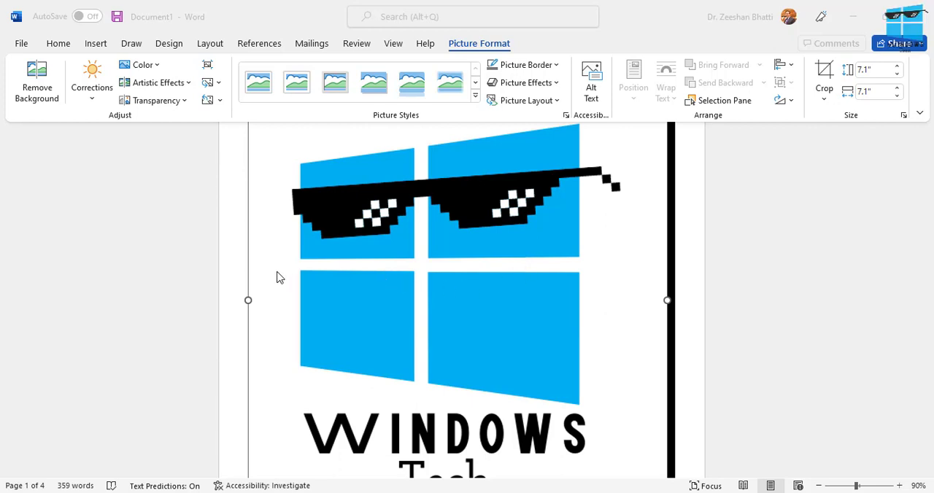
{"action": "mouse_move", "coordinate": [379, 263]}
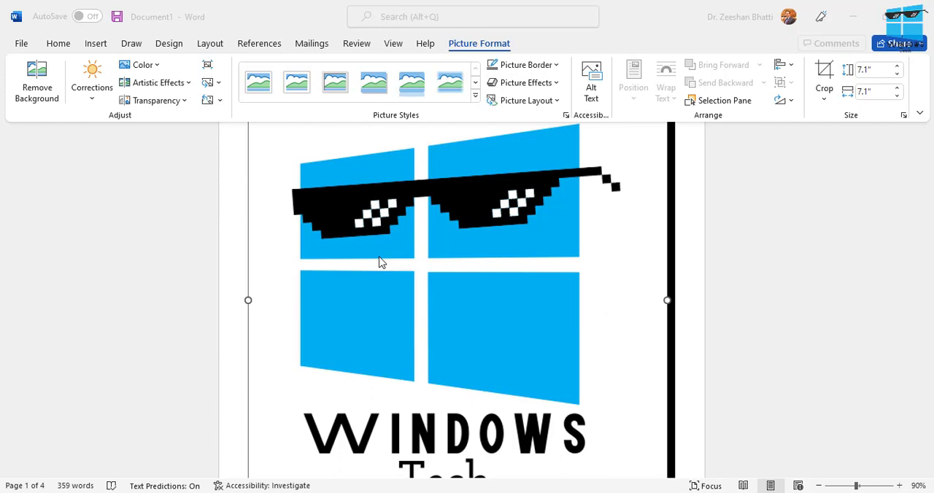
{"action": "mouse_move", "coordinate": [537, 335]}
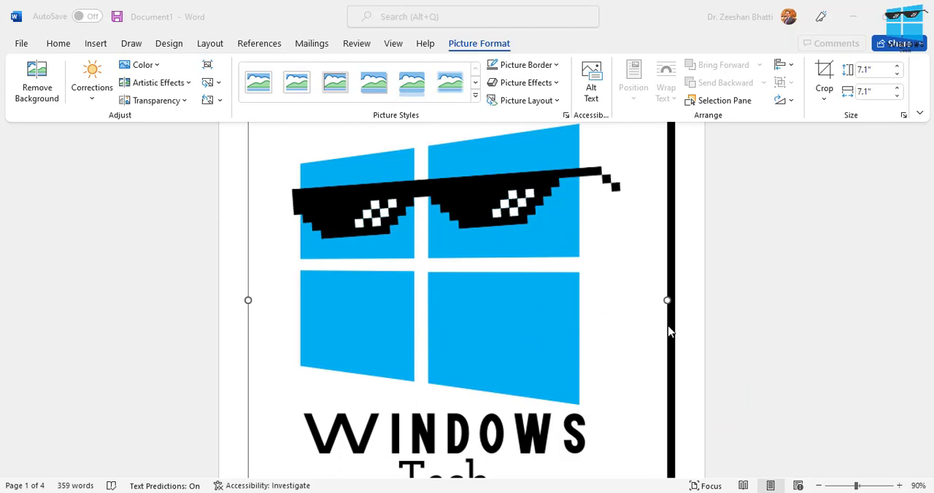
Scroll through the four-page document to look over its contents
{"action": "scroll", "scroll_direction": "down", "scroll_amount": 3}
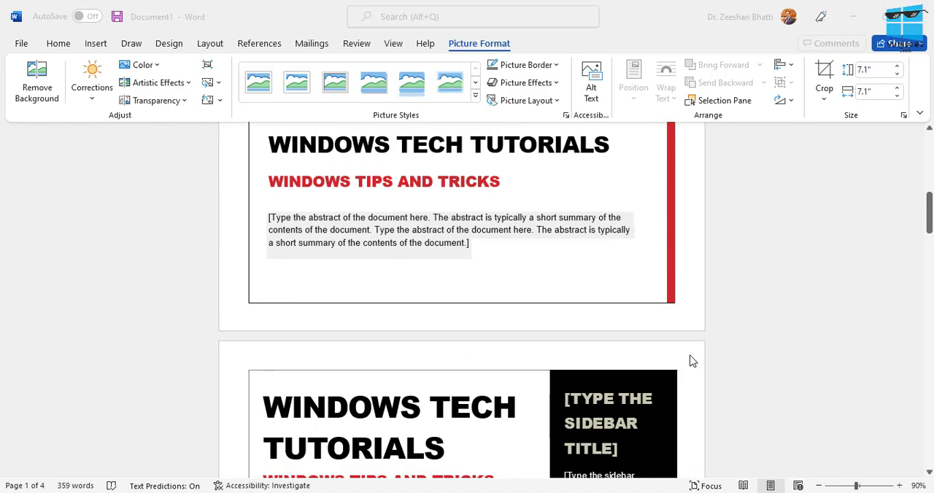
{"action": "scroll", "scroll_direction": "down", "scroll_amount": 3}
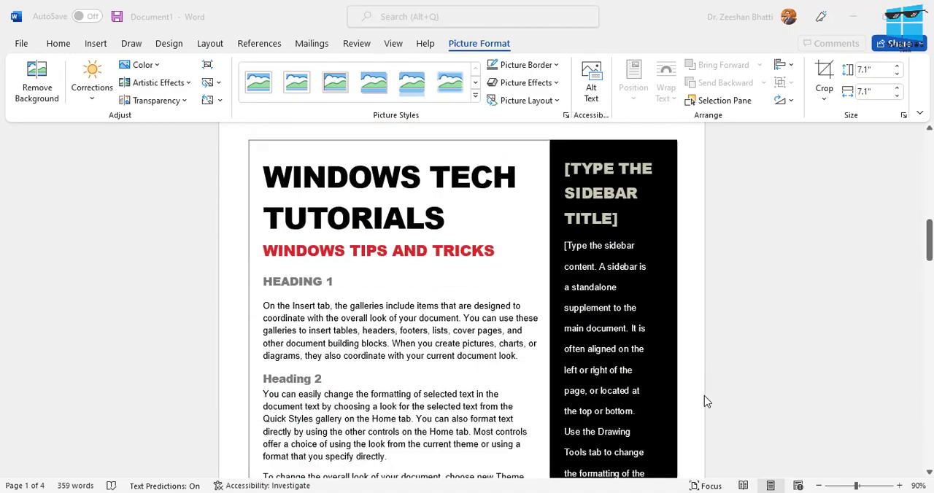
{"action": "scroll", "scroll_direction": "down", "scroll_amount": 3}
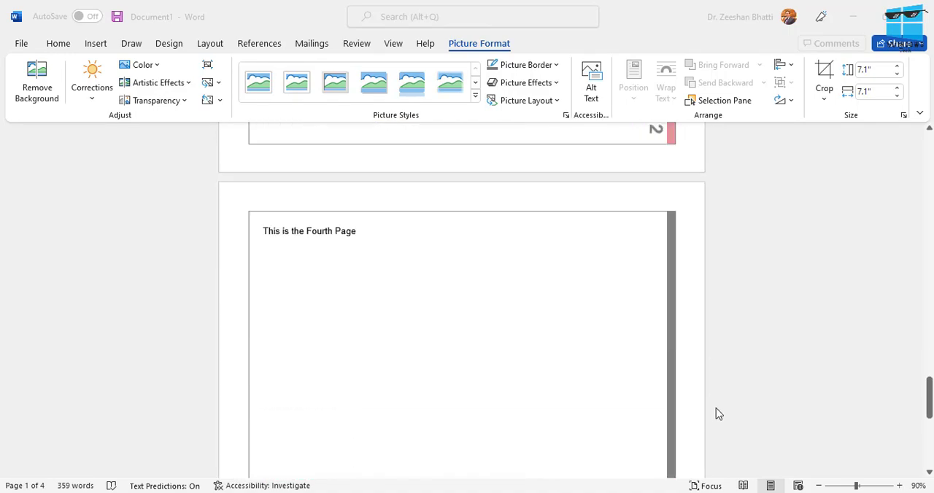
{"action": "scroll", "scroll_direction": "up", "scroll_amount": 3}
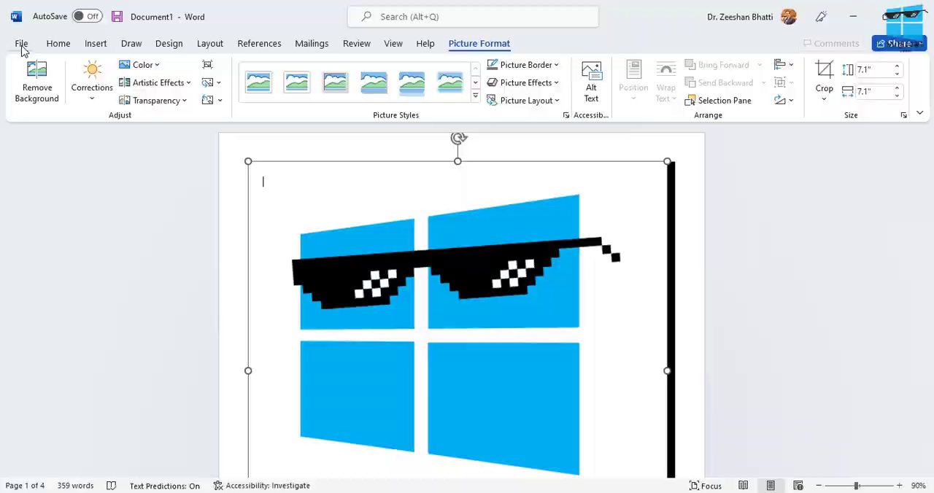
Set the print to Microsoft Print to PDF with A4 as the paper size
{"action": "left_click", "coordinate": [20, 44]}
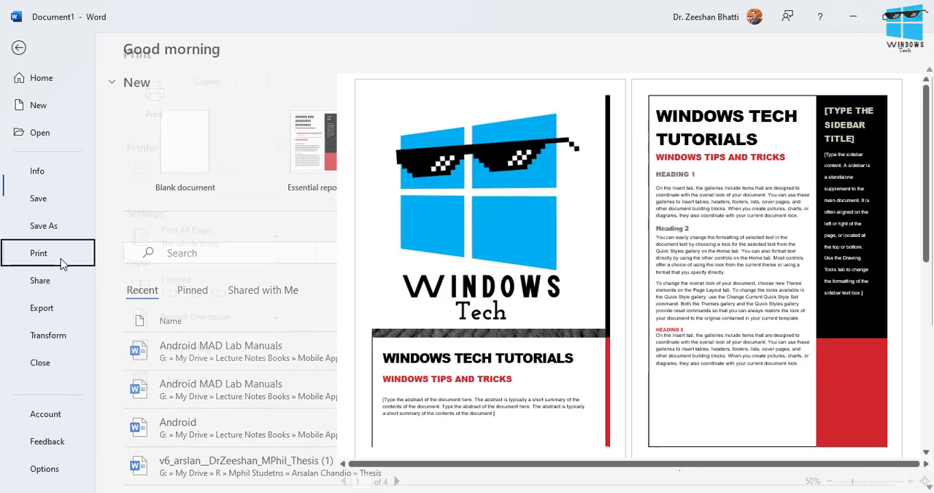
{"action": "left_click", "coordinate": [37, 254]}
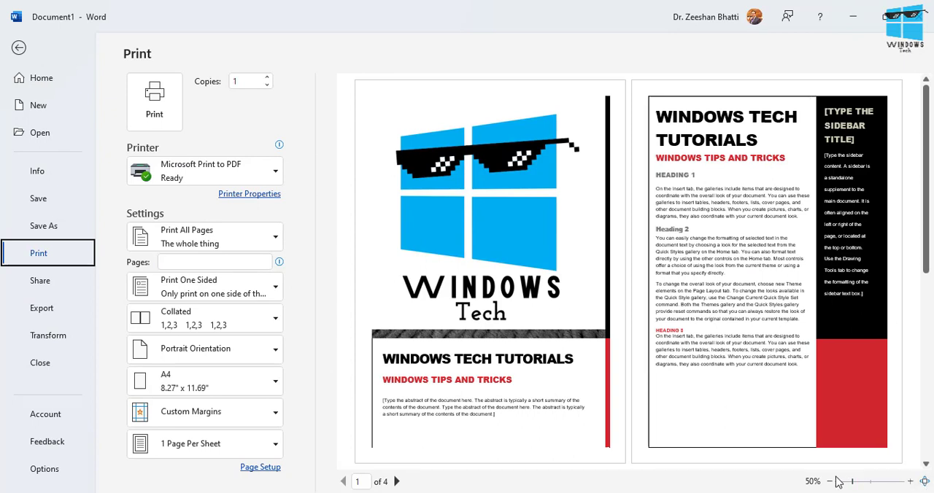
{"action": "left_click", "coordinate": [826, 481]}
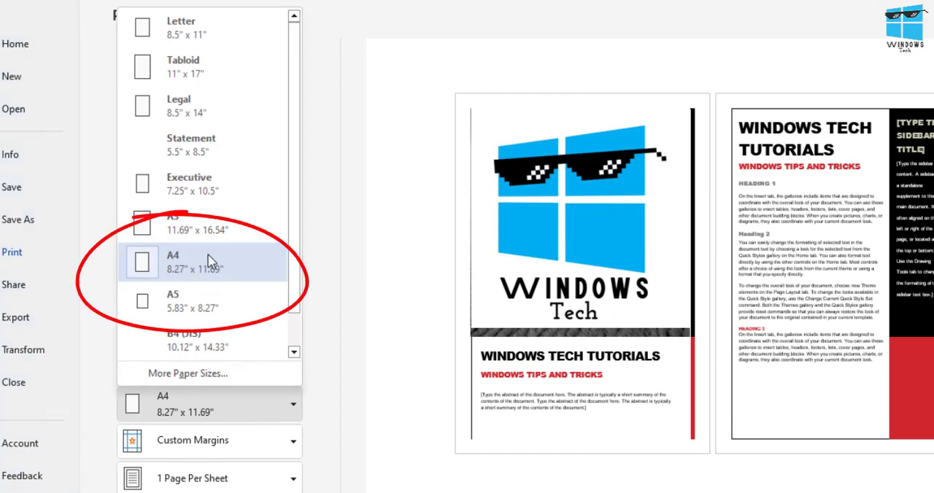
{"action": "left_click", "coordinate": [192, 261]}
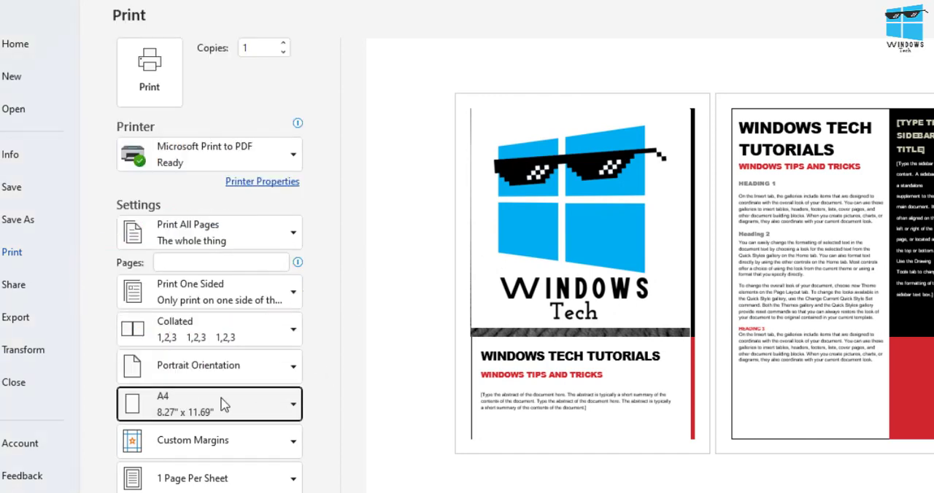
{"action": "mouse_move", "coordinate": [149, 478]}
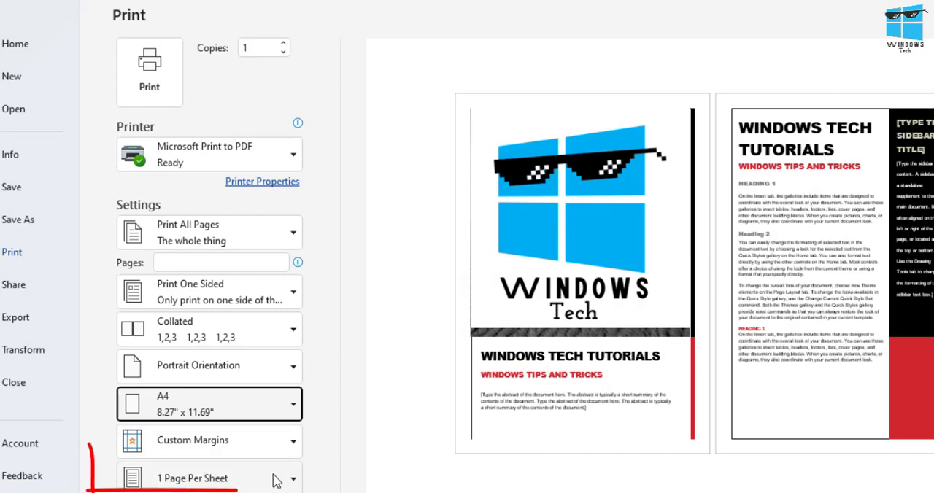
Choose 2 Pages Per Sheet for the four-page printout to PDF
{"action": "scroll", "scroll_direction": "down", "scroll_amount": 3}
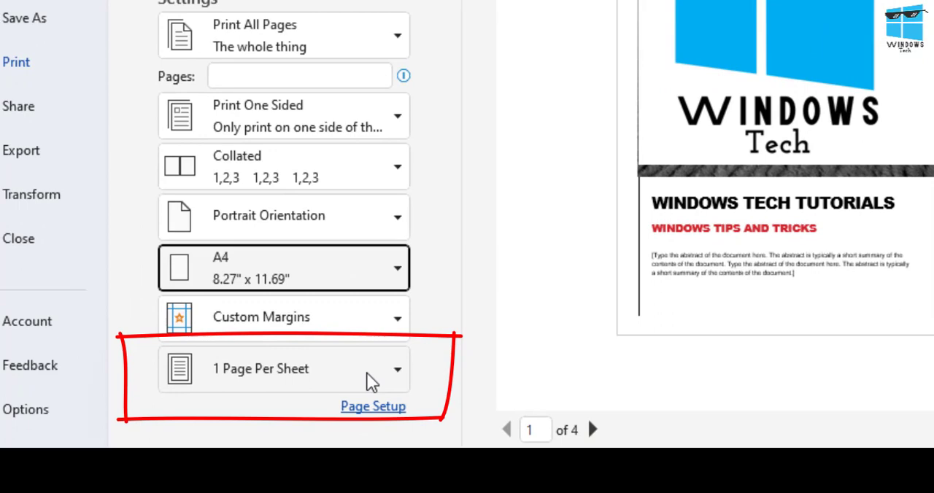
{"action": "left_click", "coordinate": [396, 367]}
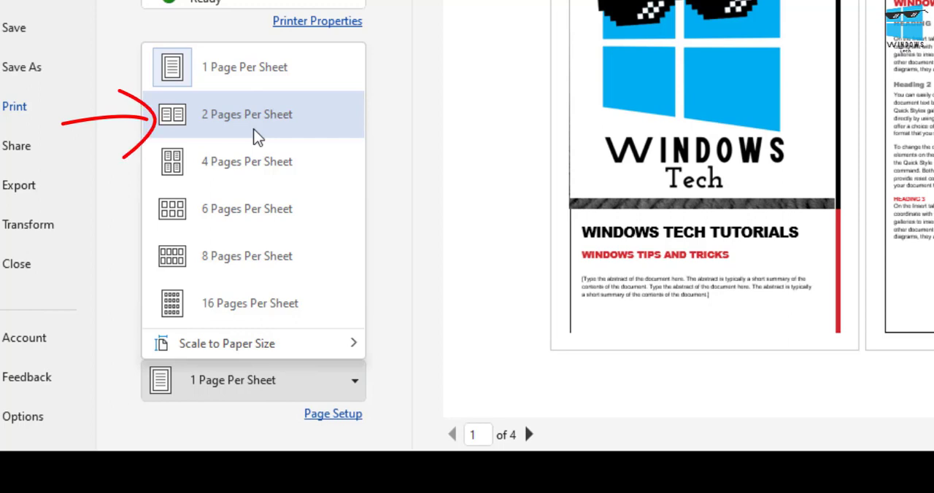
{"action": "left_click", "coordinate": [246, 114]}
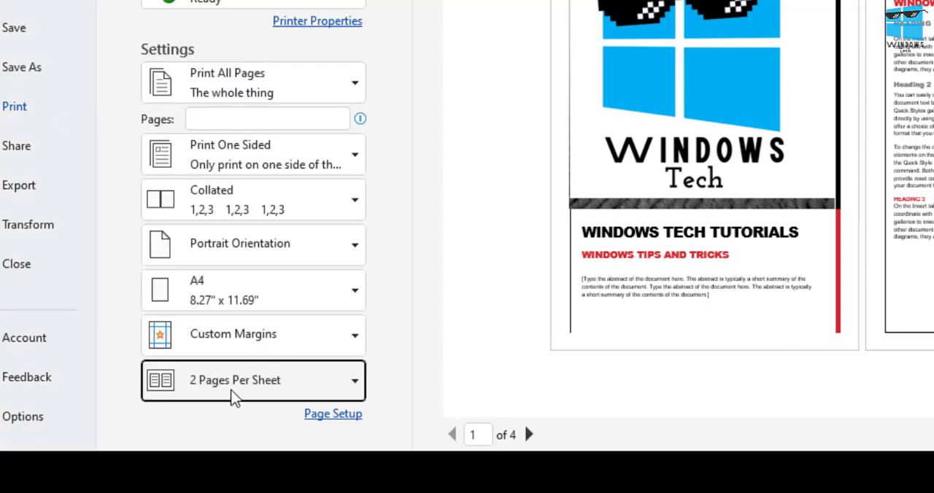
{"action": "left_click", "coordinate": [235, 380]}
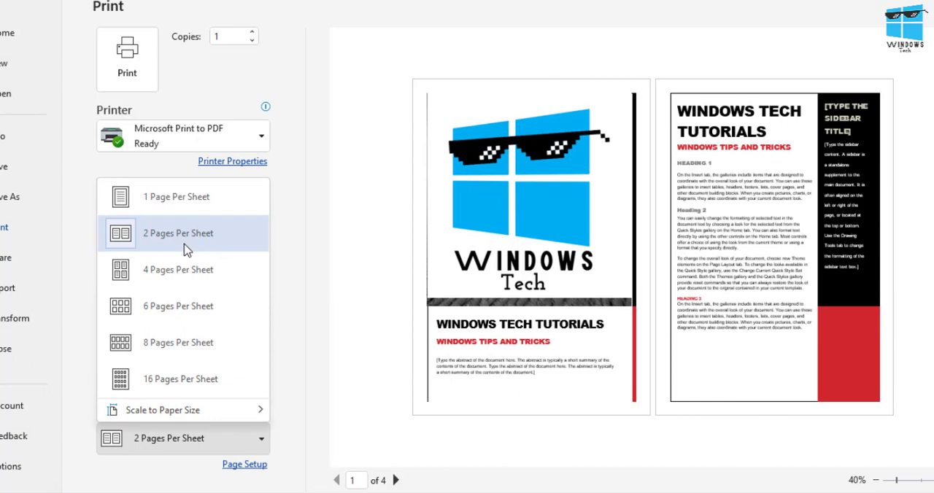
{"action": "left_click", "coordinate": [178, 233]}
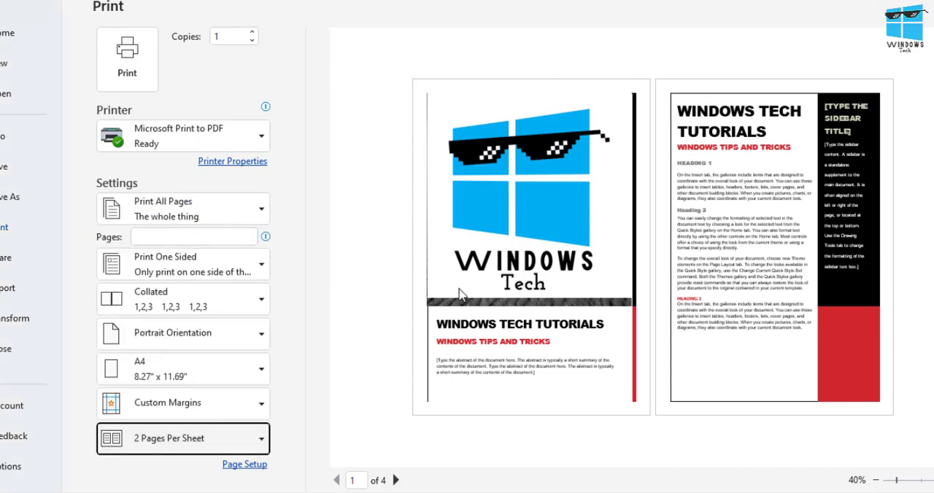
{"action": "mouse_move", "coordinate": [254, 167]}
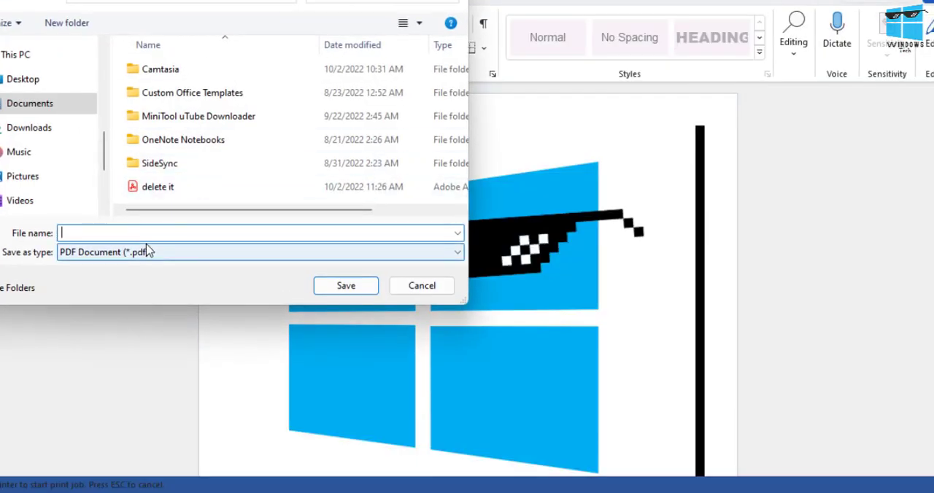
Save the printout as '2 pages' PDF in Documents and open it in Acrobat
{"action": "type", "text": "2 pages"}
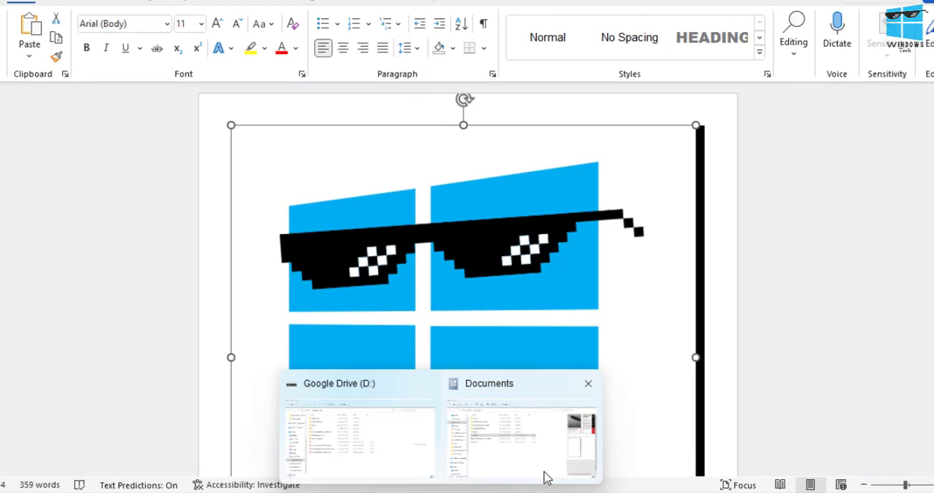
{"action": "left_click", "coordinate": [513, 434]}
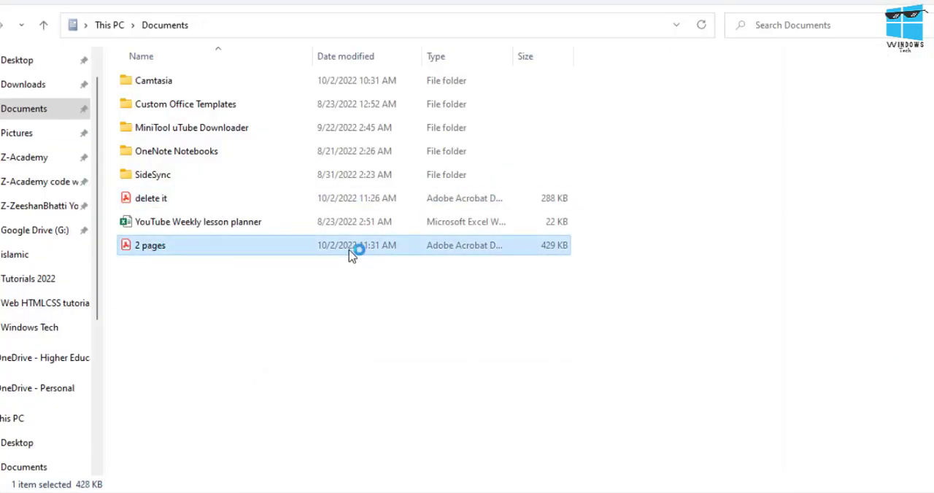
{"action": "double_click", "coordinate": [150, 245]}
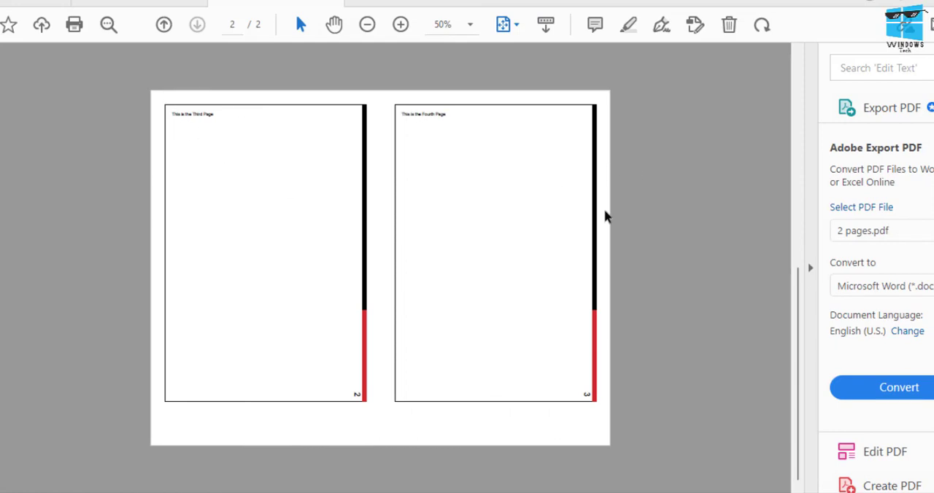
Return from the '2 pages' PDF in Acrobat to Word
{"action": "left_click", "coordinate": [163, 23]}
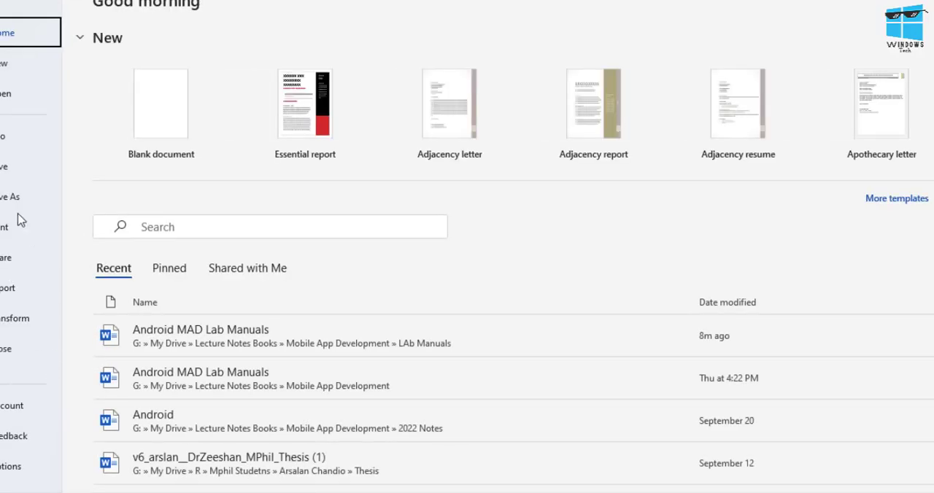
Choose 4 Pages Per Sheet in the print settings
{"action": "left_click", "coordinate": [8, 226]}
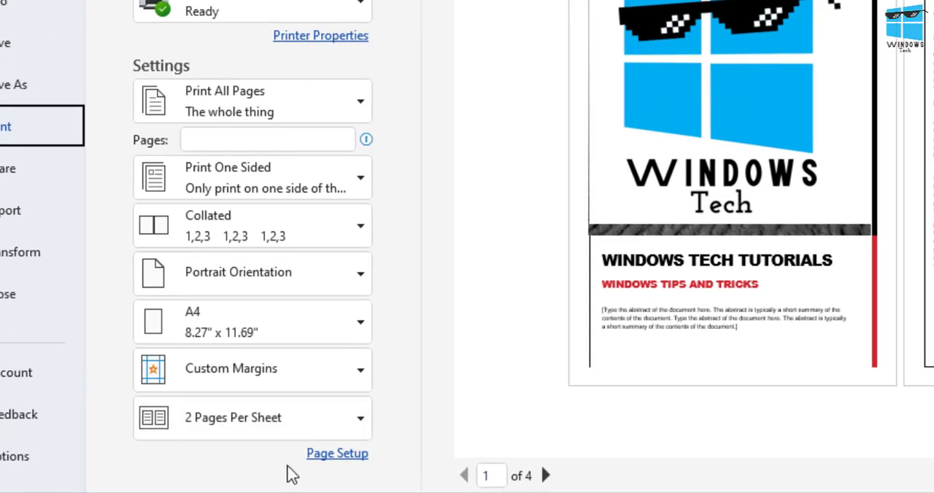
{"action": "left_click", "coordinate": [251, 417]}
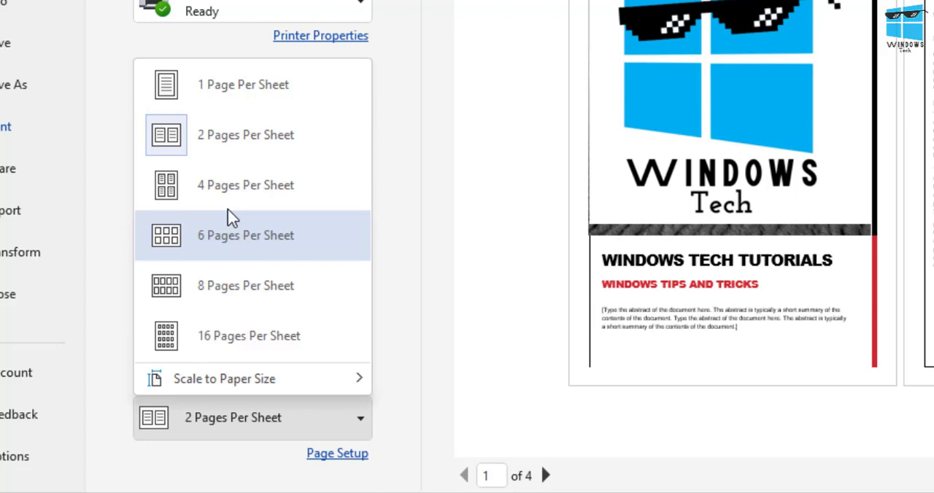
{"action": "left_click", "coordinate": [245, 185]}
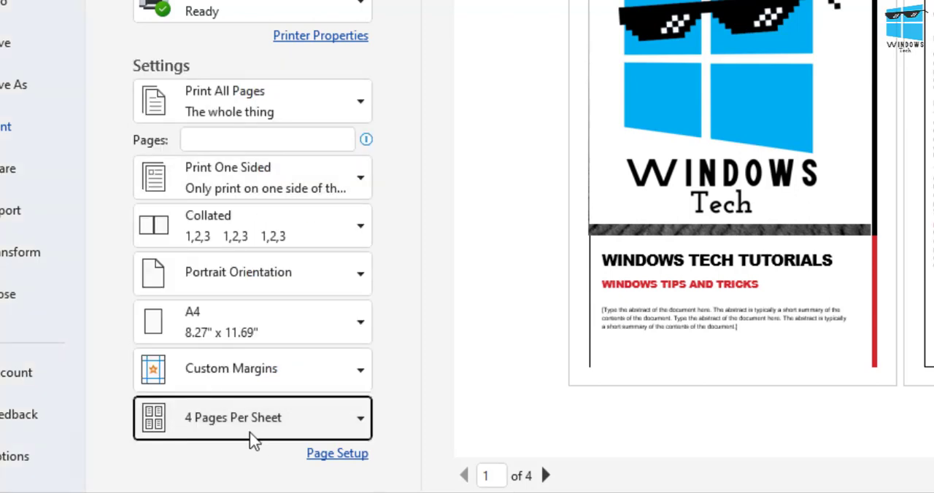
{"action": "mouse_move", "coordinate": [337, 453]}
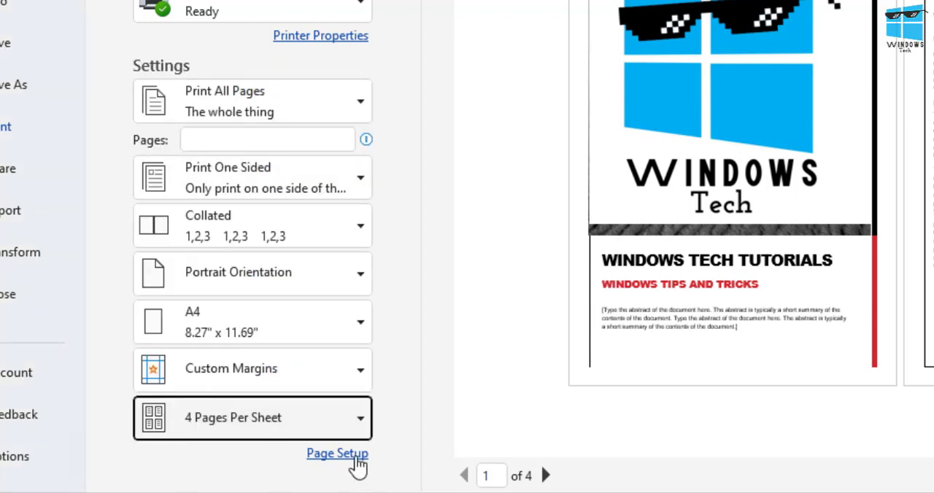
{"action": "mouse_move", "coordinate": [301, 251]}
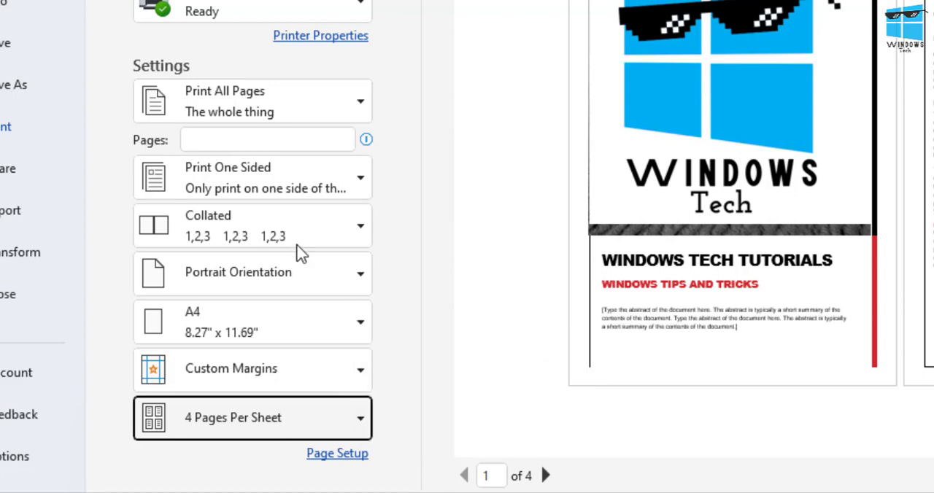
{"action": "mouse_move", "coordinate": [250, 279]}
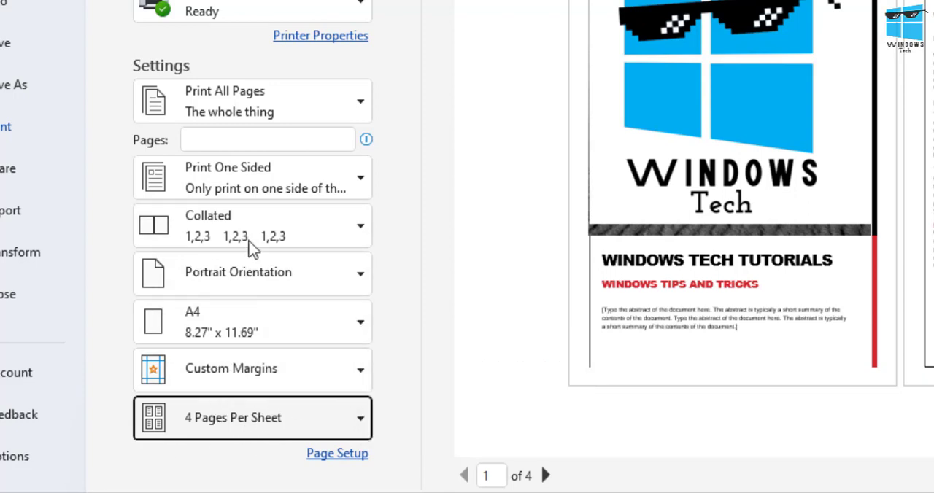
Adjust the orientation and print the four-per-sheet layout to the '4 pages' PDF
{"action": "left_click", "coordinate": [251, 271]}
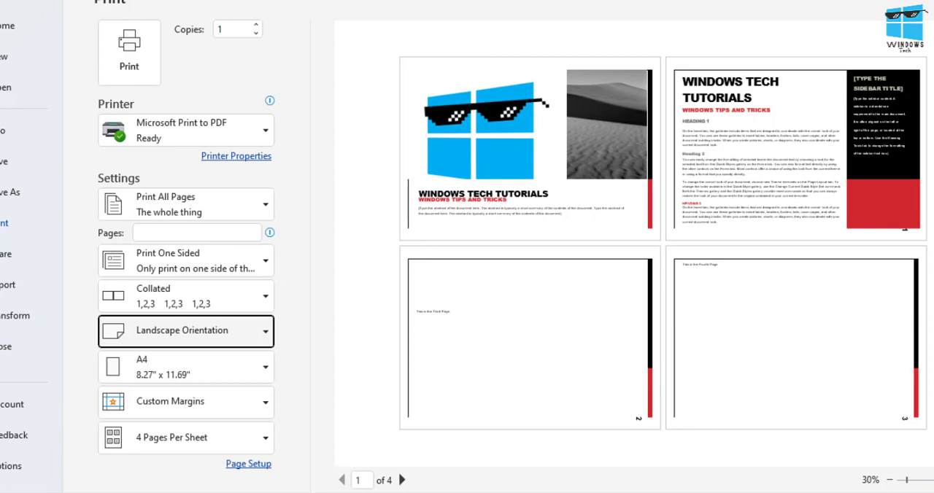
{"action": "mouse_move", "coordinate": [726, 117]}
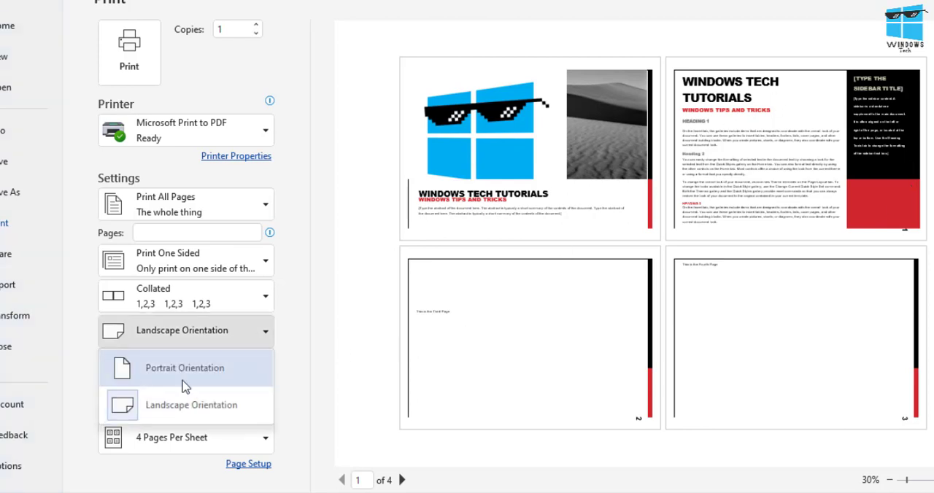
{"action": "left_click", "coordinate": [183, 368]}
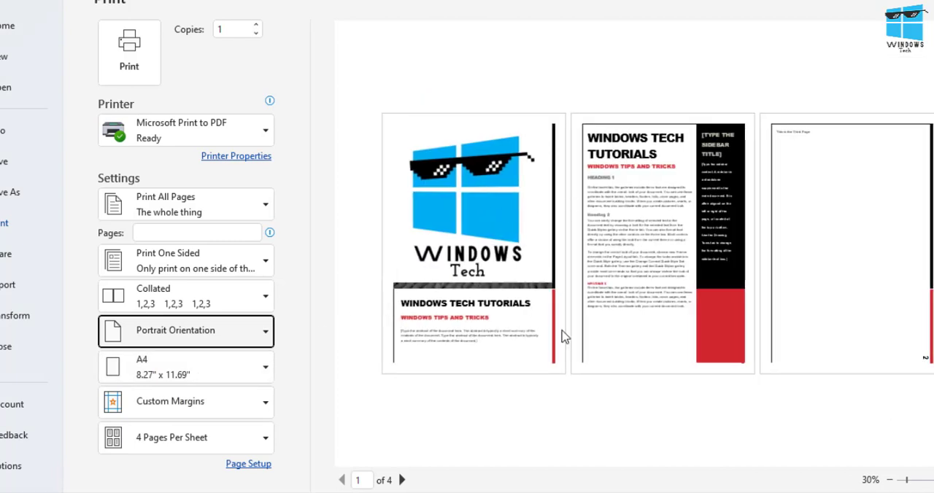
{"action": "mouse_move", "coordinate": [93, 20]}
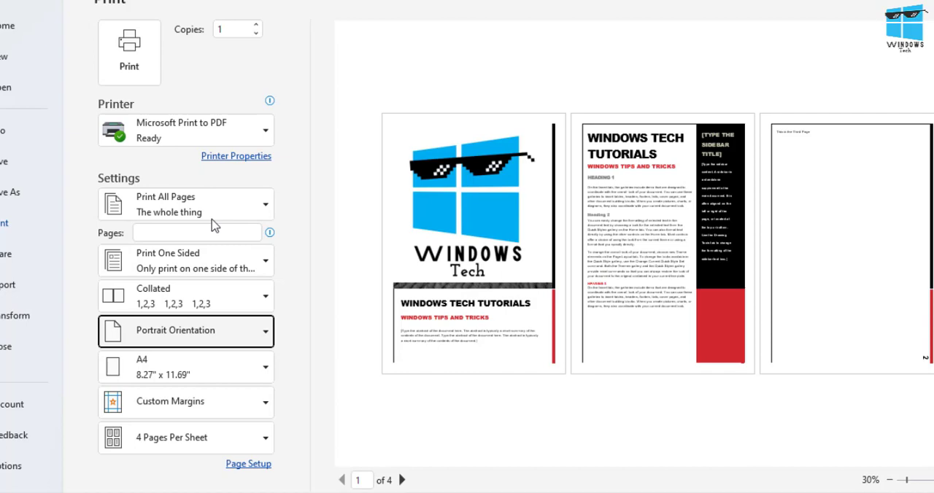
{"action": "left_click", "coordinate": [185, 330]}
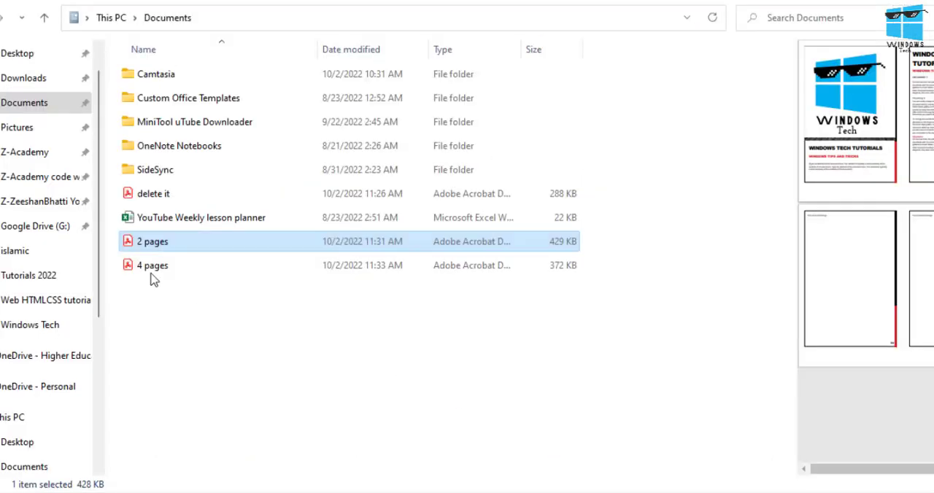
View the '4 pages' PDF zoomed in, with all four pages on one sheet
{"action": "double_click", "coordinate": [153, 241]}
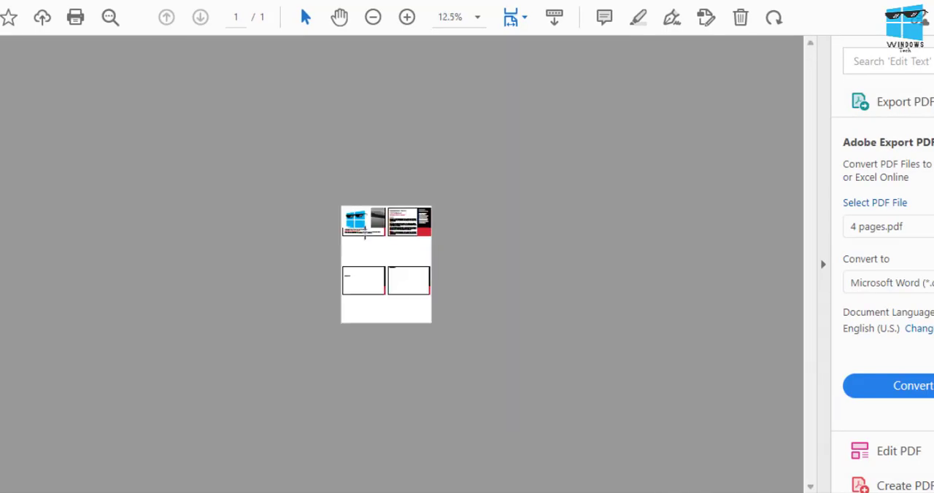
{"action": "left_click", "coordinate": [405, 18]}
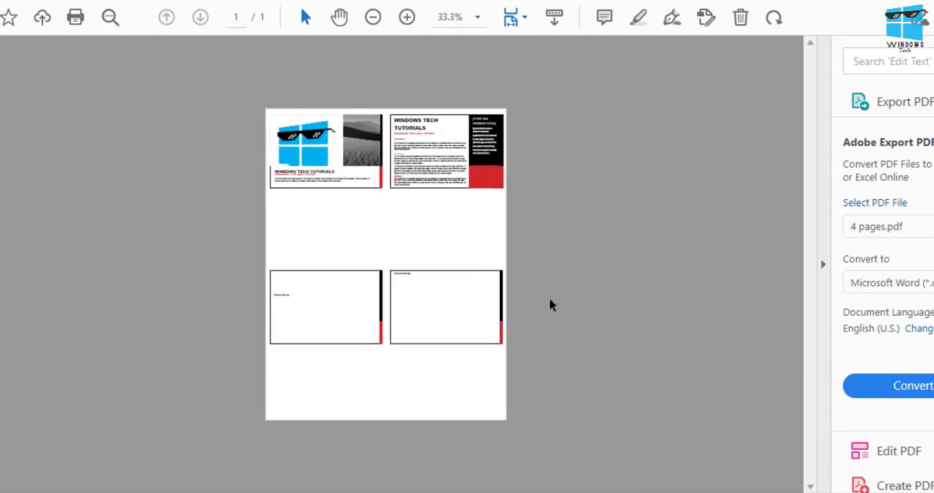
{"action": "mouse_move", "coordinate": [441, 299]}
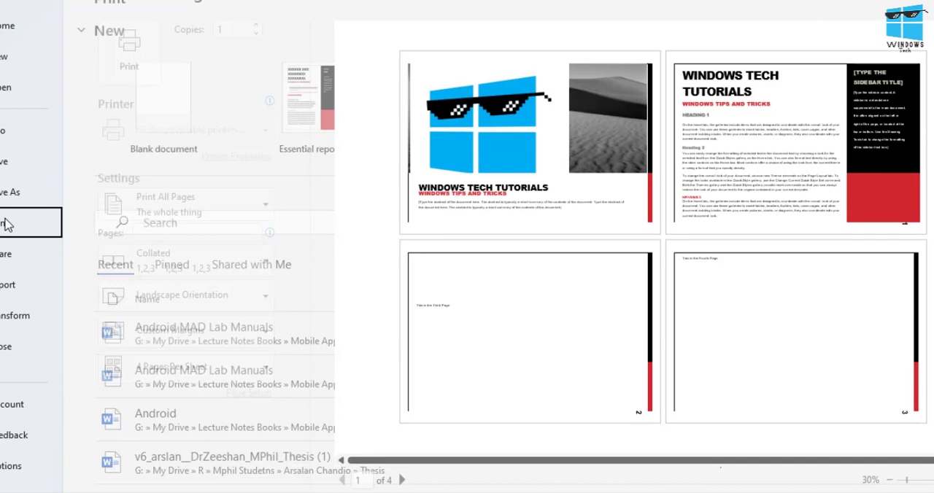
Print the four-per-sheet layout in Portrait orientation to a '4 pages potrait' PDF
{"action": "left_click", "coordinate": [185, 330]}
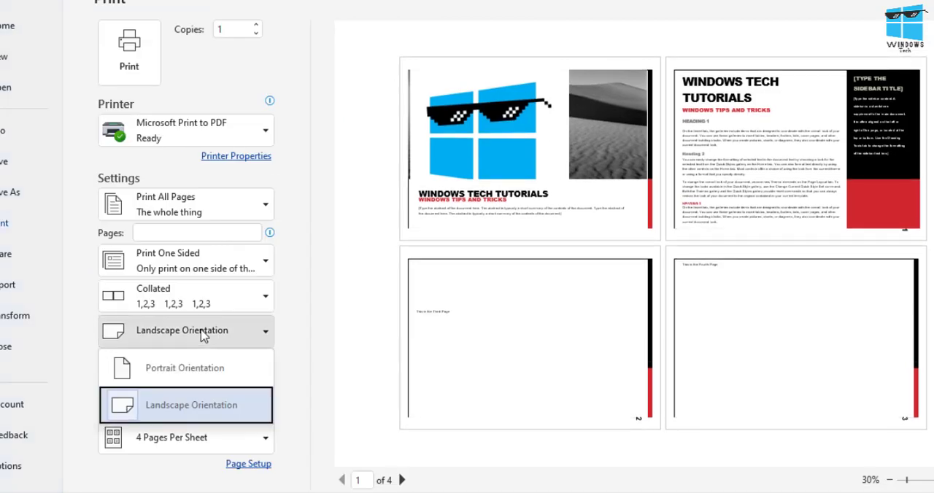
{"action": "left_click", "coordinate": [183, 368]}
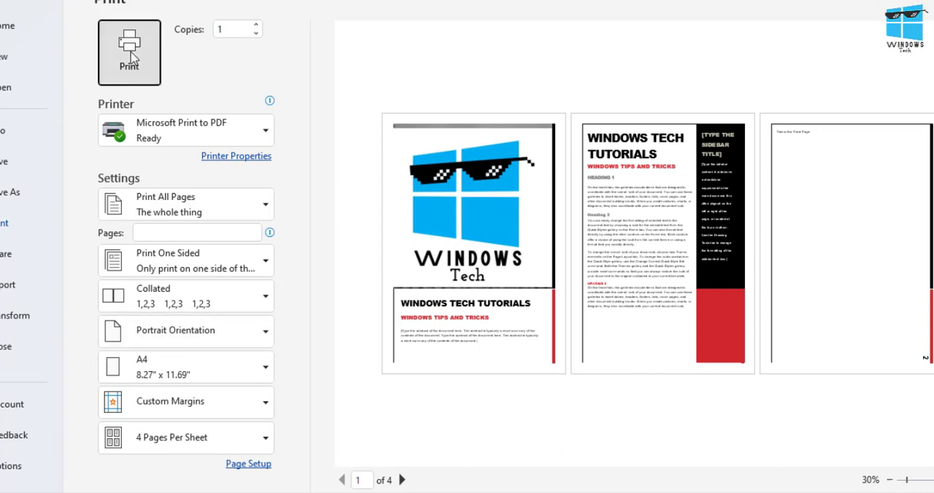
{"action": "left_click", "coordinate": [128, 52]}
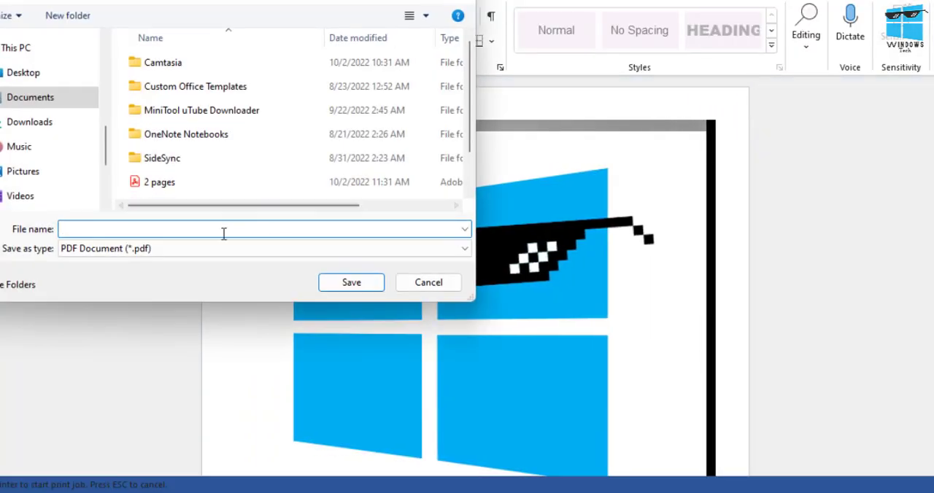
{"action": "type", "text": "4 pages"}
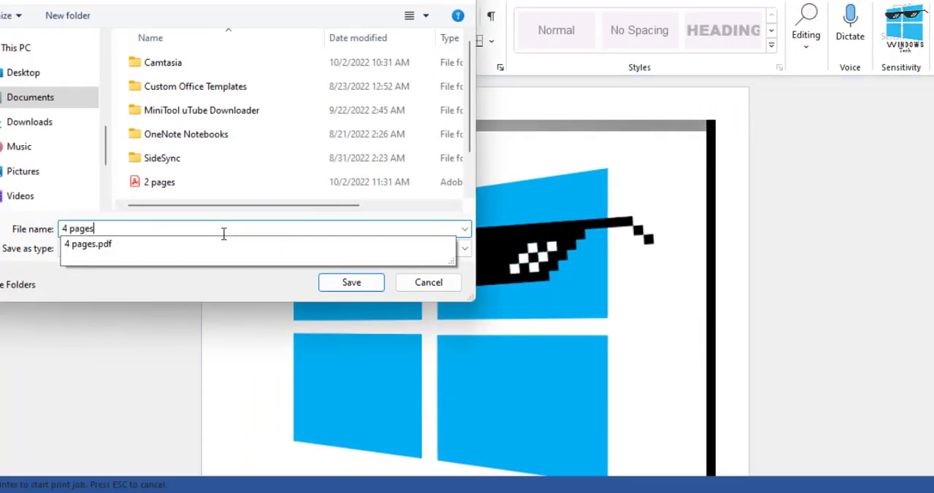
{"action": "type", "text": "potri"}
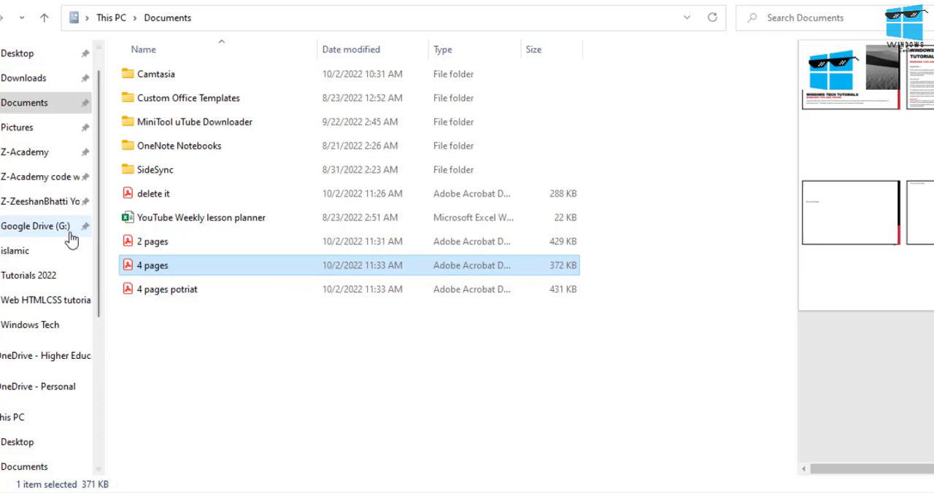
View the '4 pages potrait' PDF, then compare against the landscape '4 pages' PDF
{"action": "double_click", "coordinate": [152, 265]}
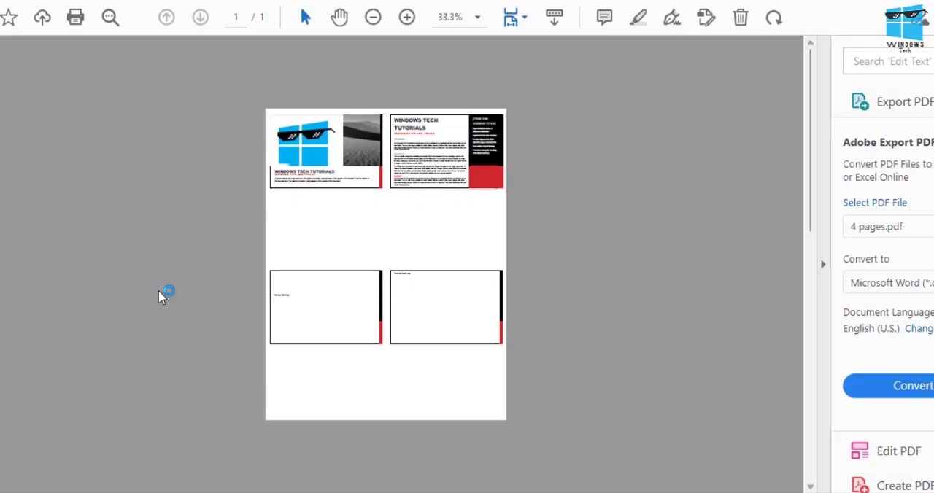
{"action": "left_click", "coordinate": [405, 18]}
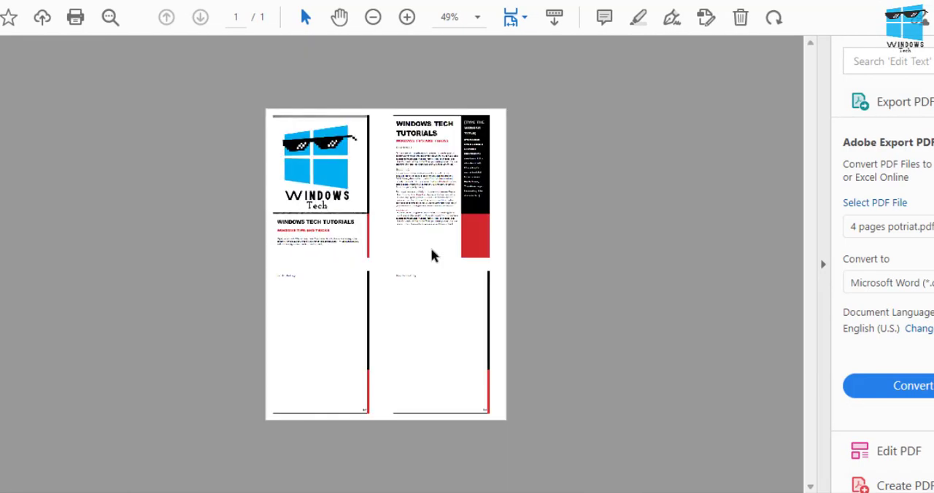
{"action": "left_click", "coordinate": [374, 17]}
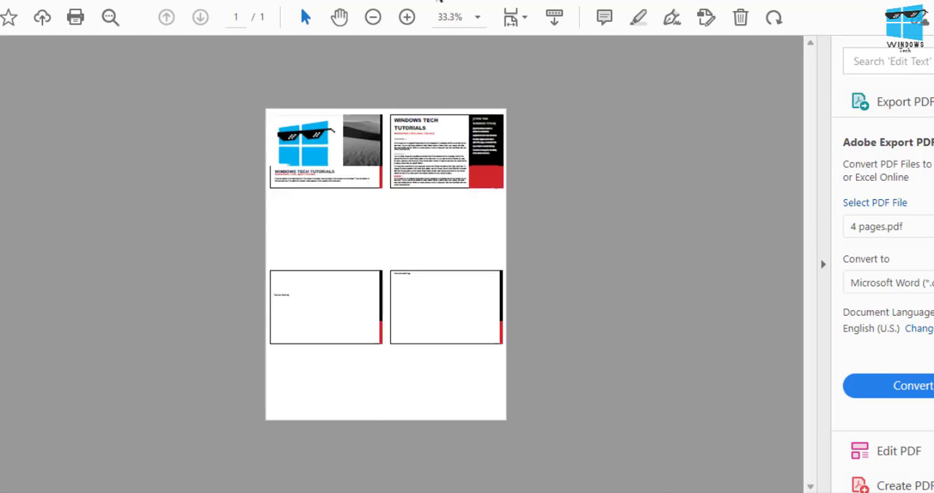
{"action": "mouse_move", "coordinate": [458, 16]}
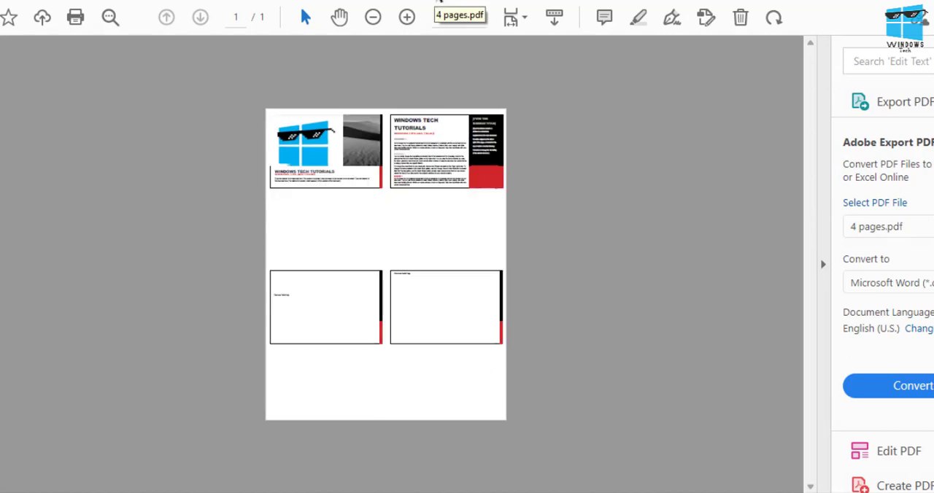